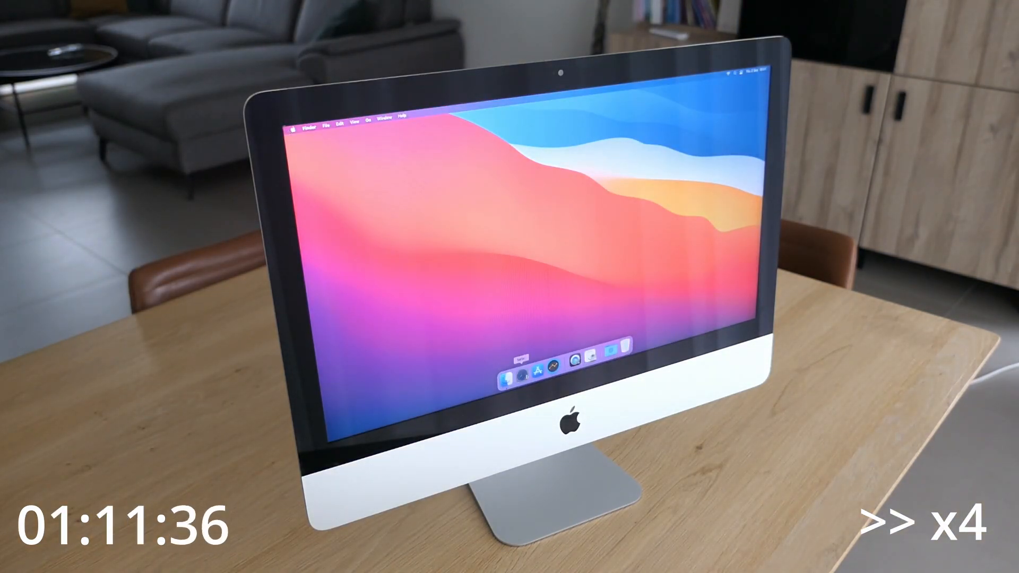
Step: Show About This Mac, confirming macOS Big Sur 11.4 on a Late 2012 21.5-inch iMac
{"action": "left_click", "coordinate": [513, 358]}
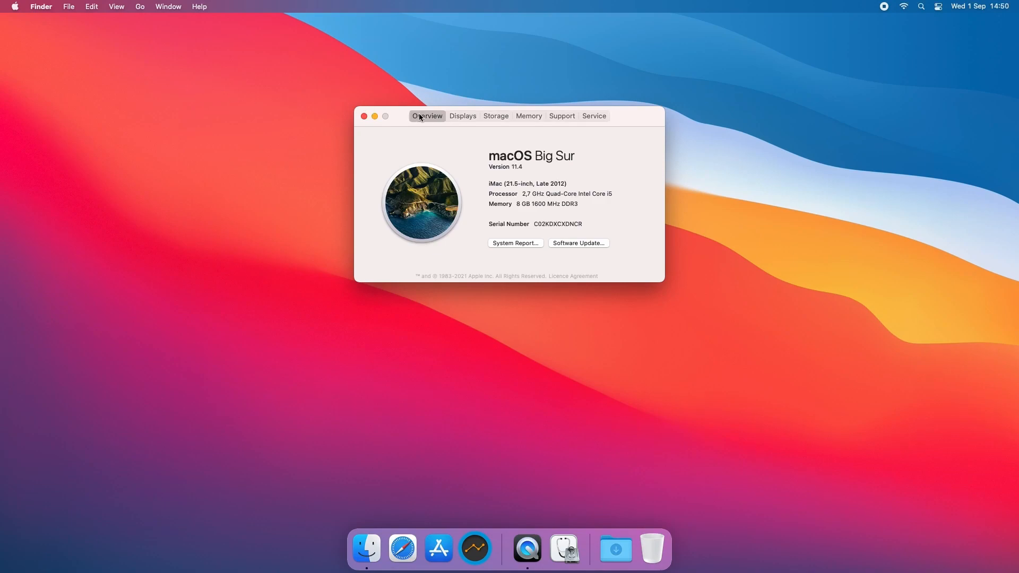
Step: Display the Storage tab showing the 1 TB SATA disk with about 976.57 GB free
{"action": "left_click", "coordinate": [495, 116]}
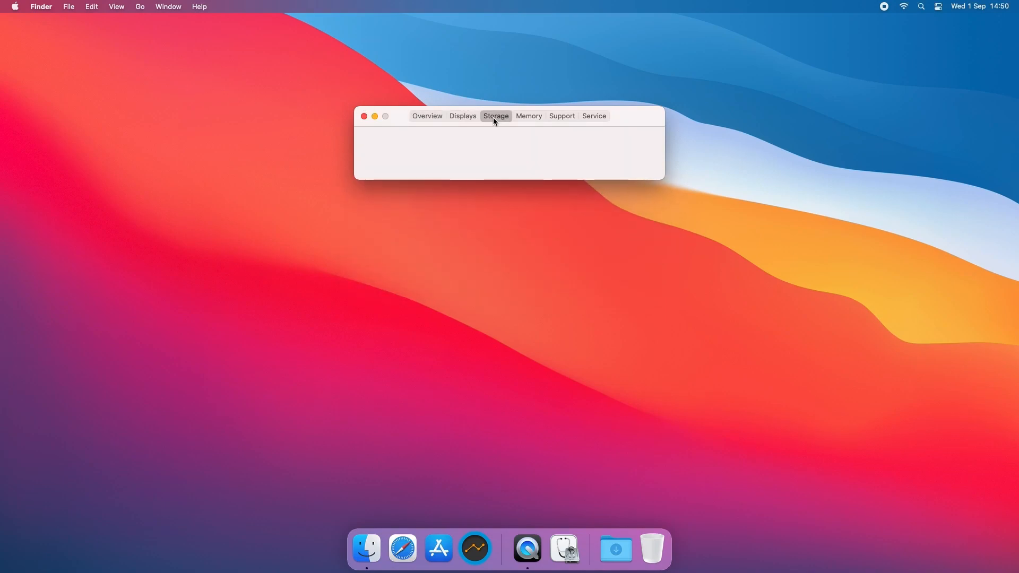
{"action": "left_click", "coordinate": [495, 116]}
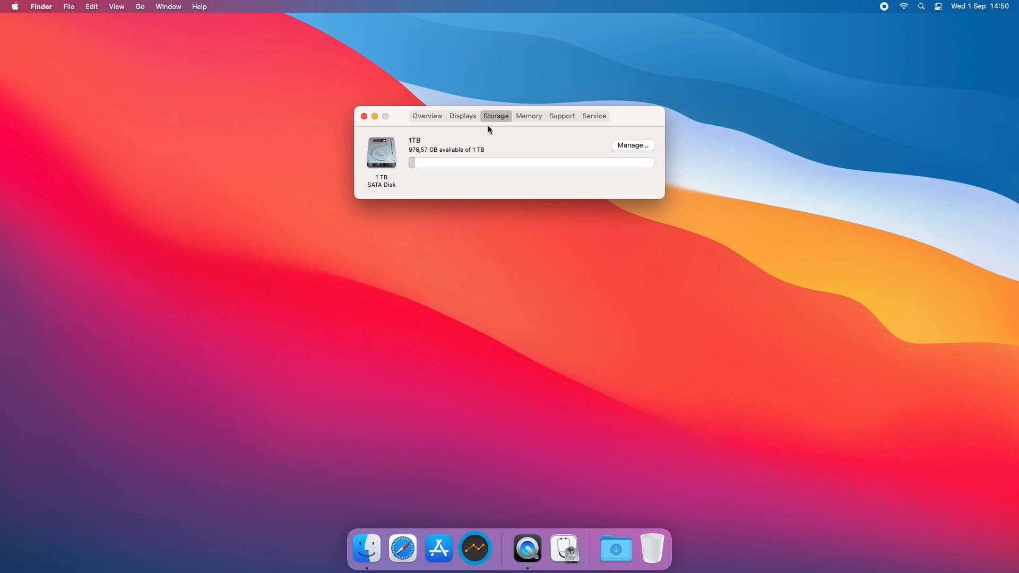
{"action": "mouse_move", "coordinate": [562, 549]}
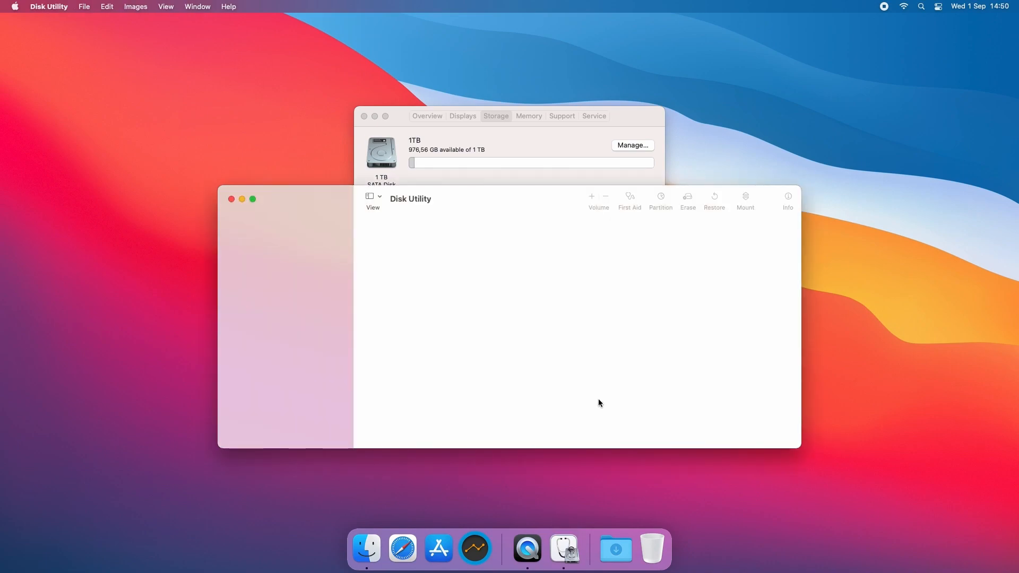
Step: Select the internal APPLE HDD 1 TB SATA disk in Disk Utility to confirm Verified SMART status
{"action": "left_click", "coordinate": [308, 275]}
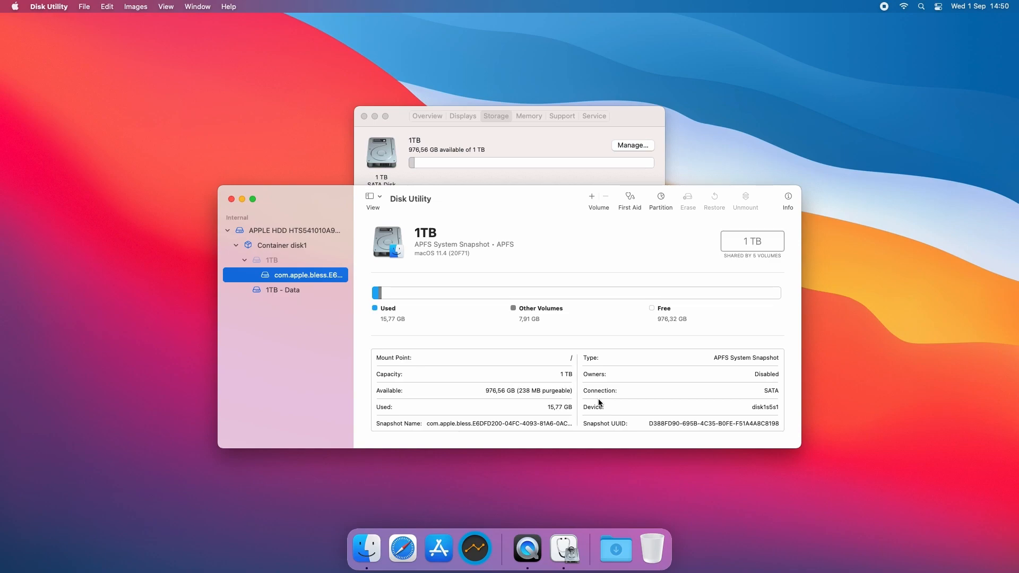
{"action": "left_click", "coordinate": [293, 229]}
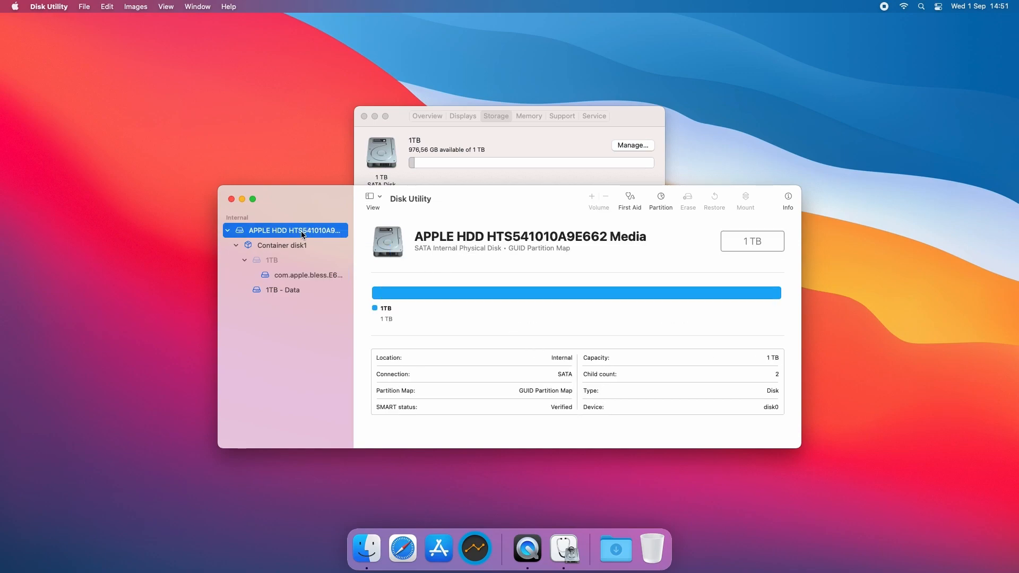
{"action": "double_click", "coordinate": [292, 229]}
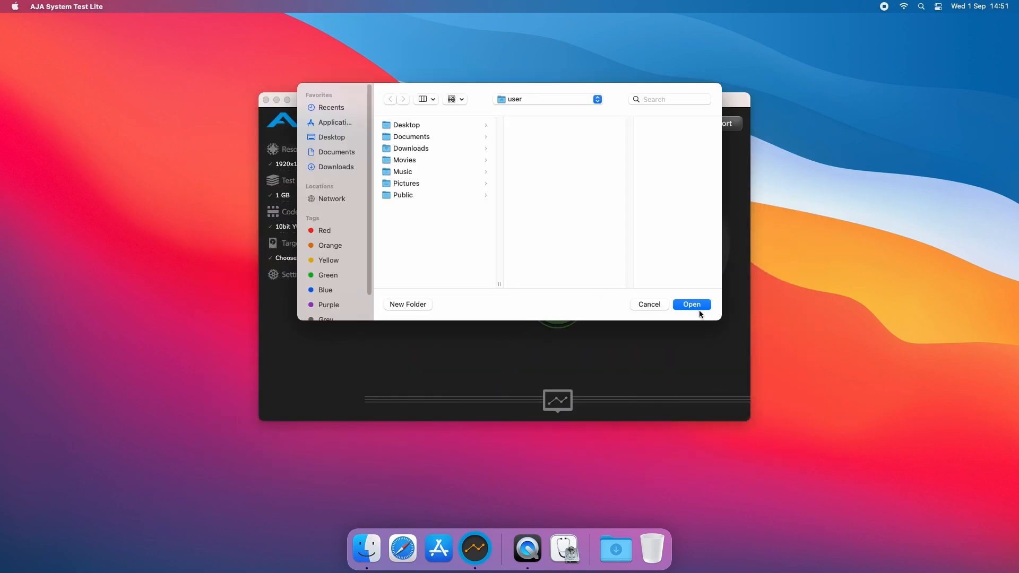
Step: Benchmark /Users/user in AJA System Test Lite, measuring about 45 MB/s write, 71 MB/s read
{"action": "left_click", "coordinate": [690, 304]}
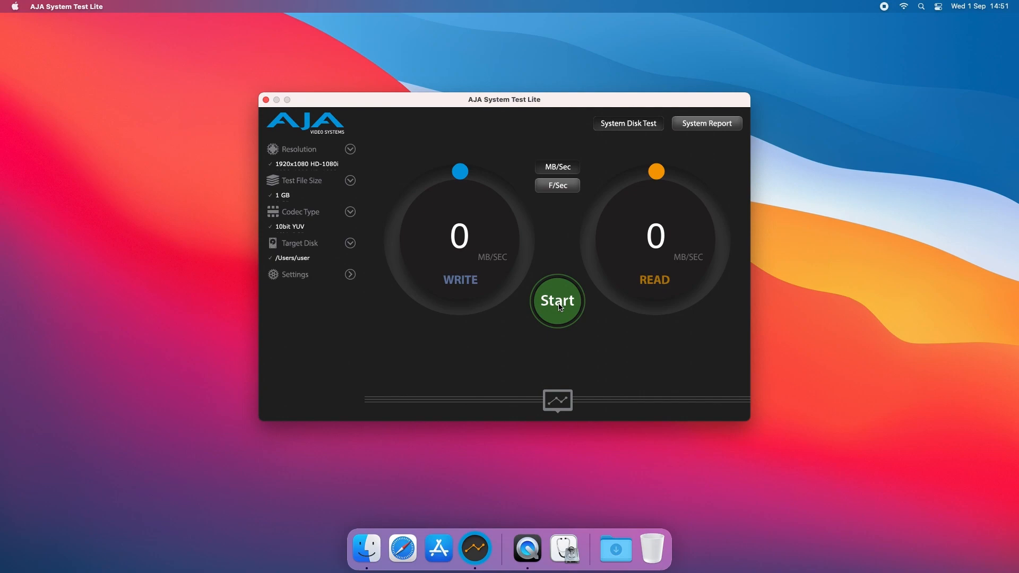
{"action": "left_click", "coordinate": [556, 300]}
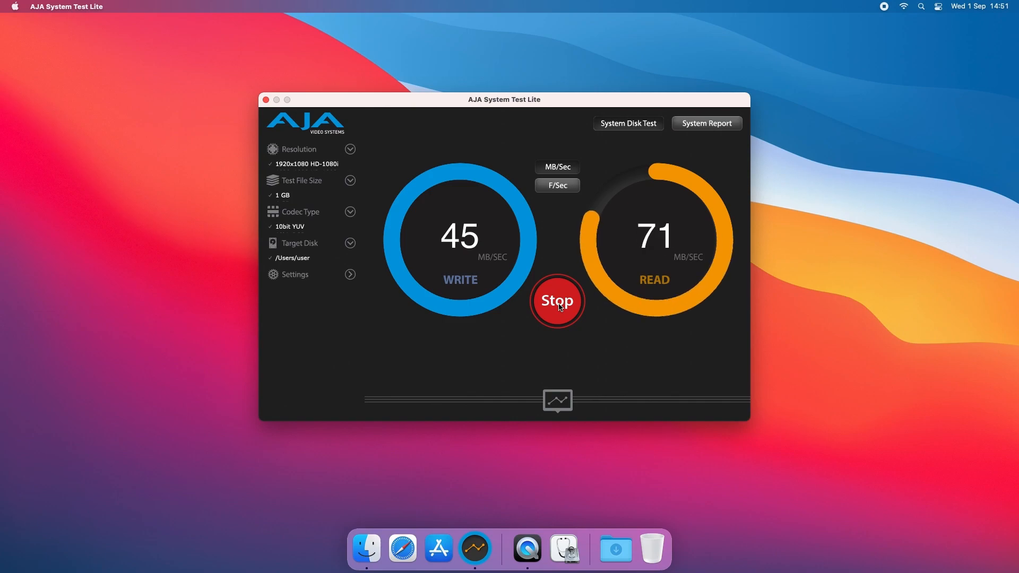
{"action": "left_click", "coordinate": [556, 300]}
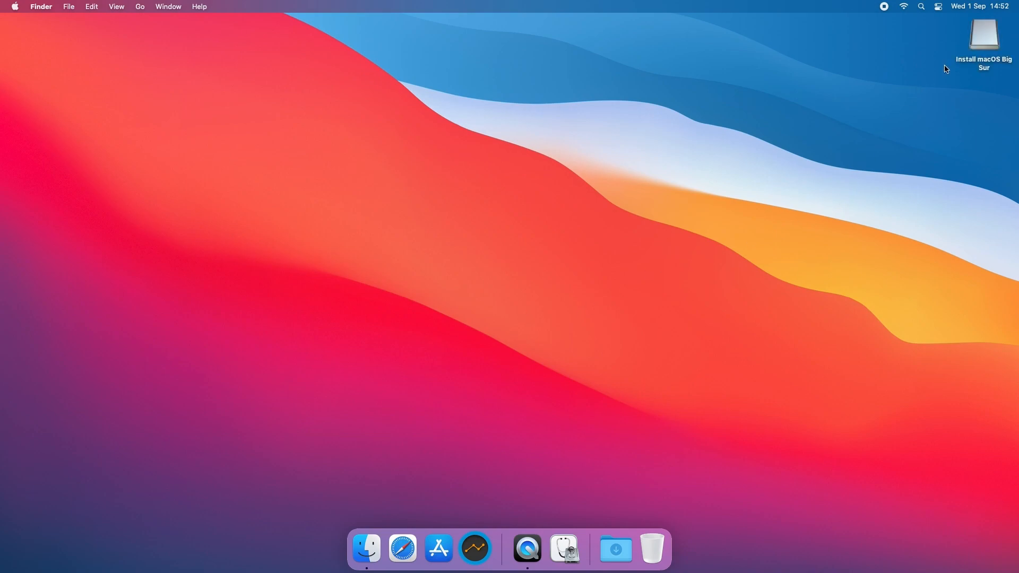
Step: Open the Install macOS Big Sur desktop volume, then bring up the Apple menu to shut down
{"action": "left_click", "coordinate": [983, 36]}
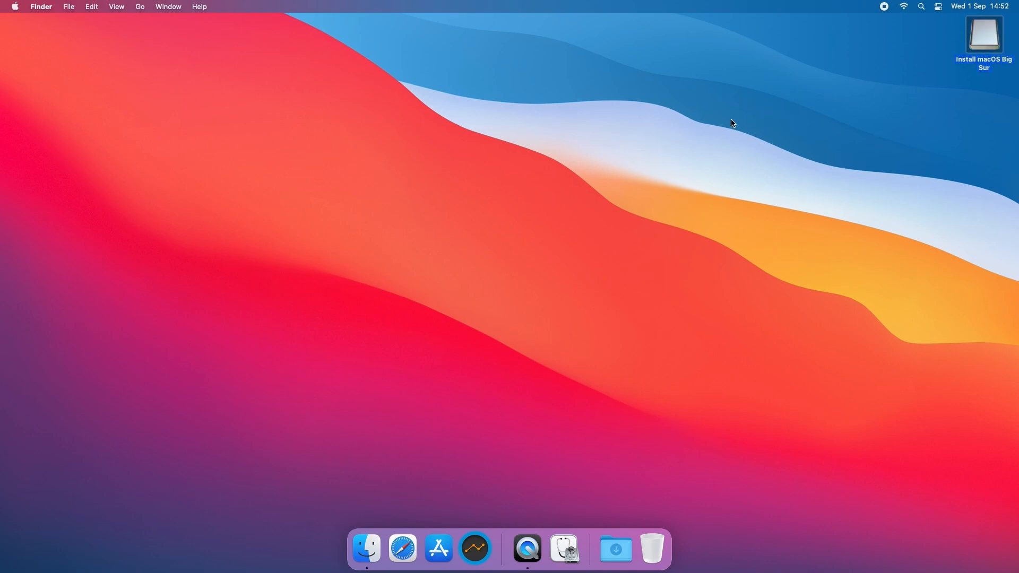
{"action": "double_click", "coordinate": [983, 34]}
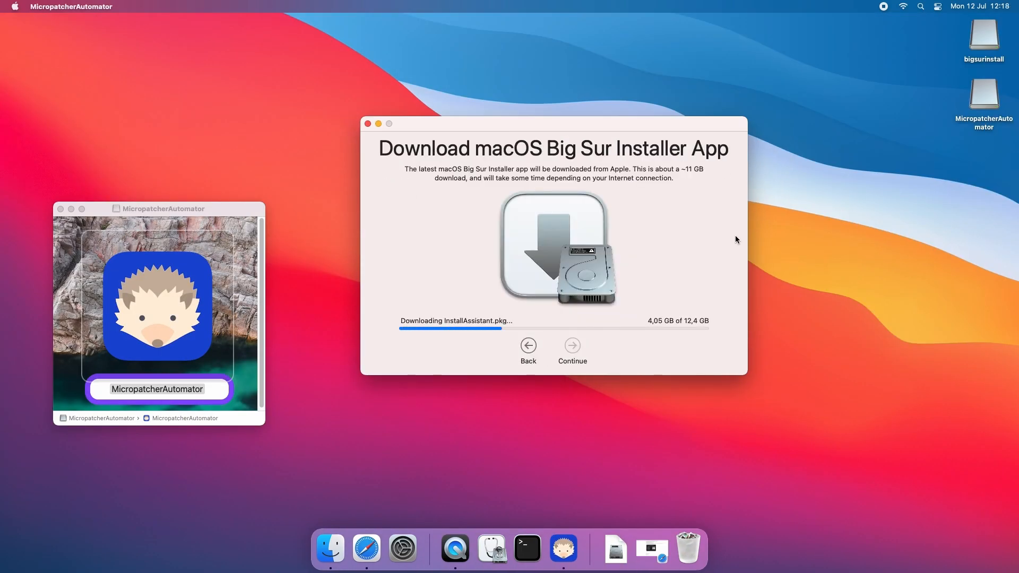
{"action": "left_click", "coordinate": [572, 345]}
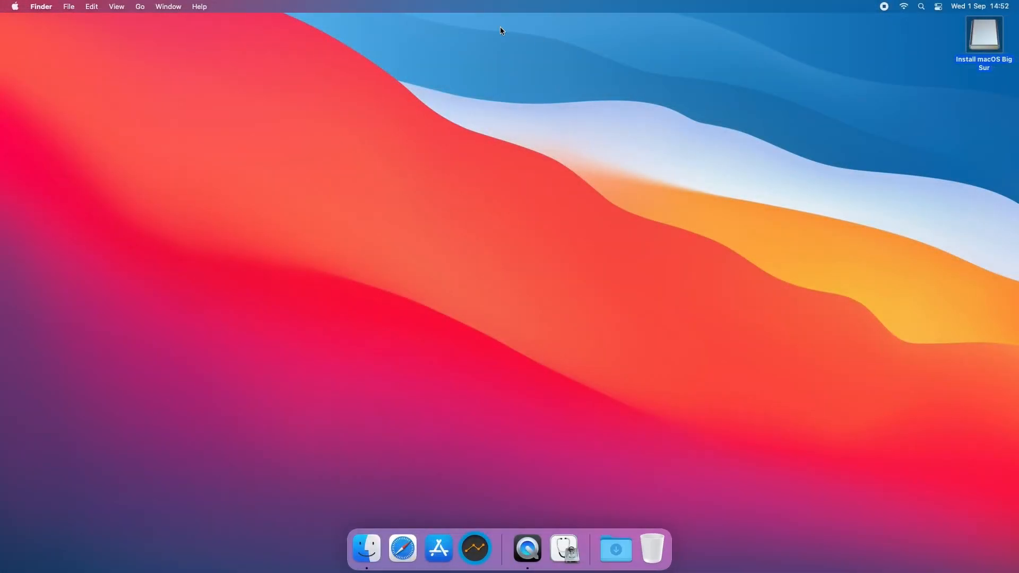
{"action": "left_click", "coordinate": [14, 7]}
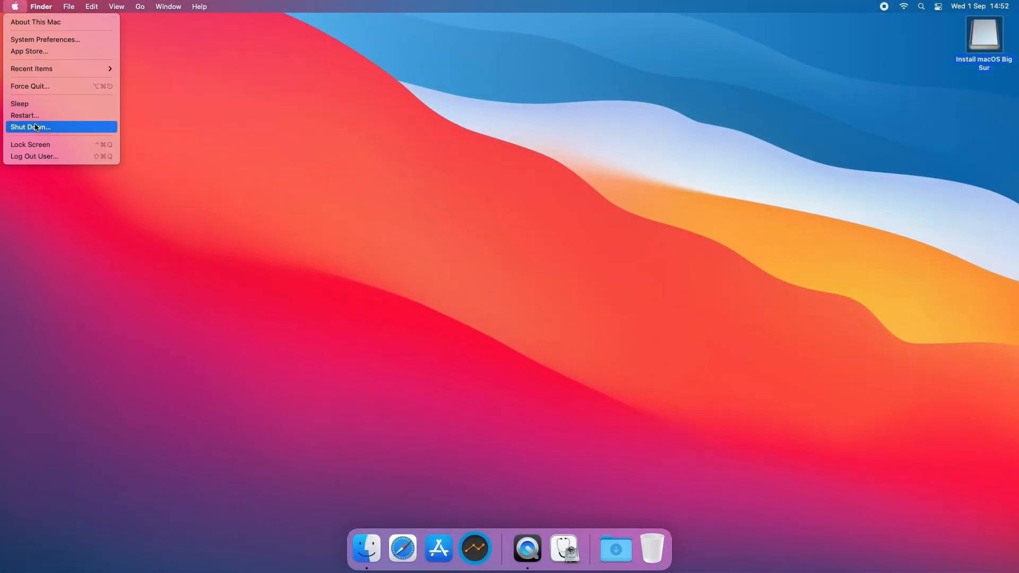